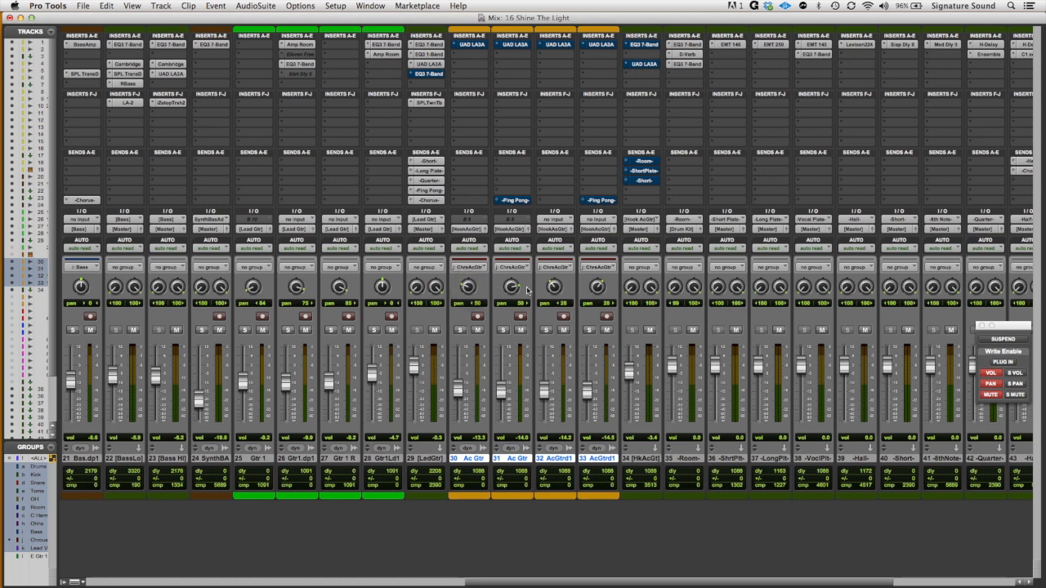
mouse_move(549, 288)
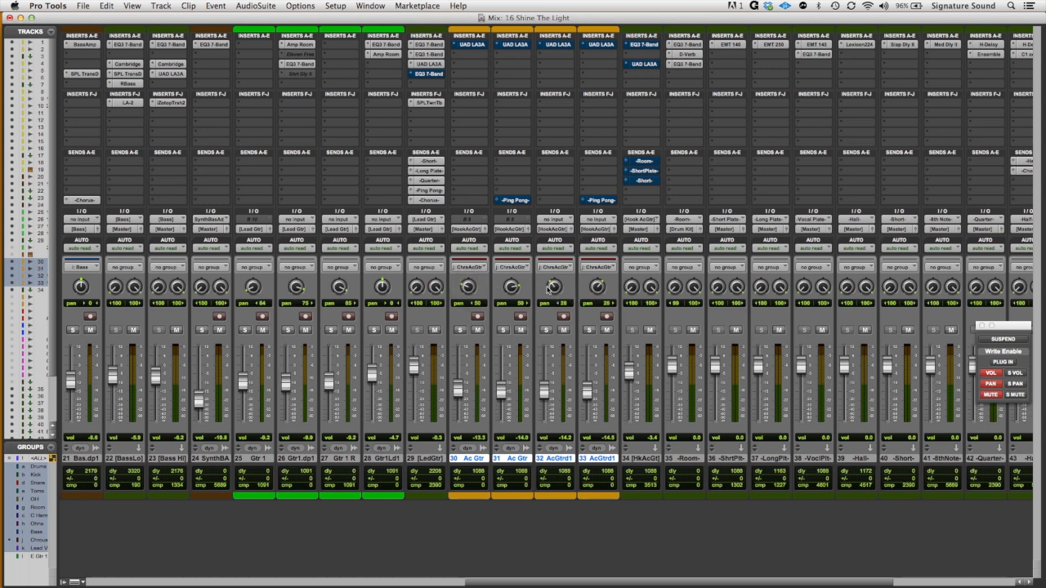
mouse_move(552, 291)
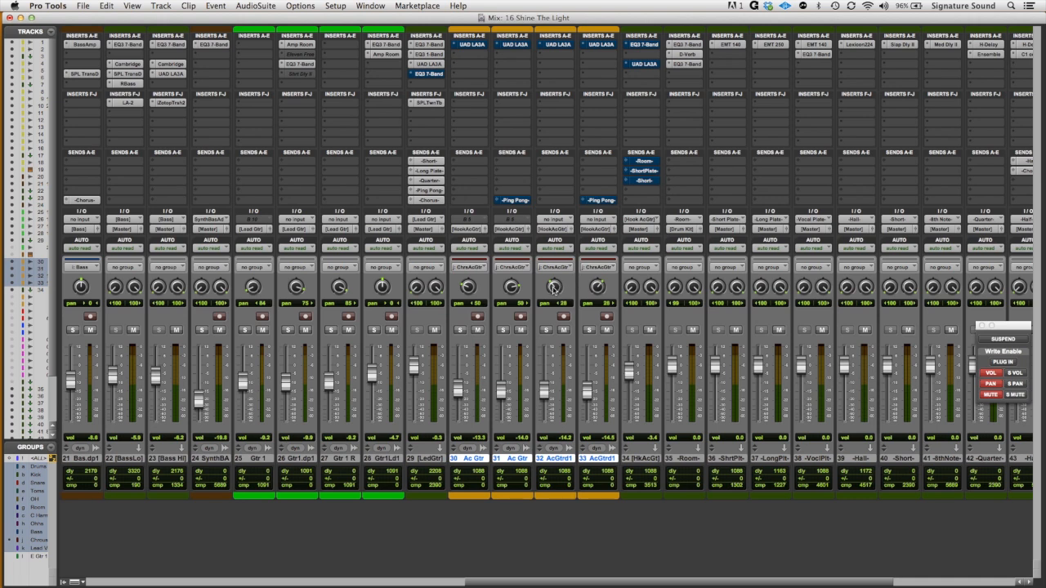
mouse_move(603, 291)
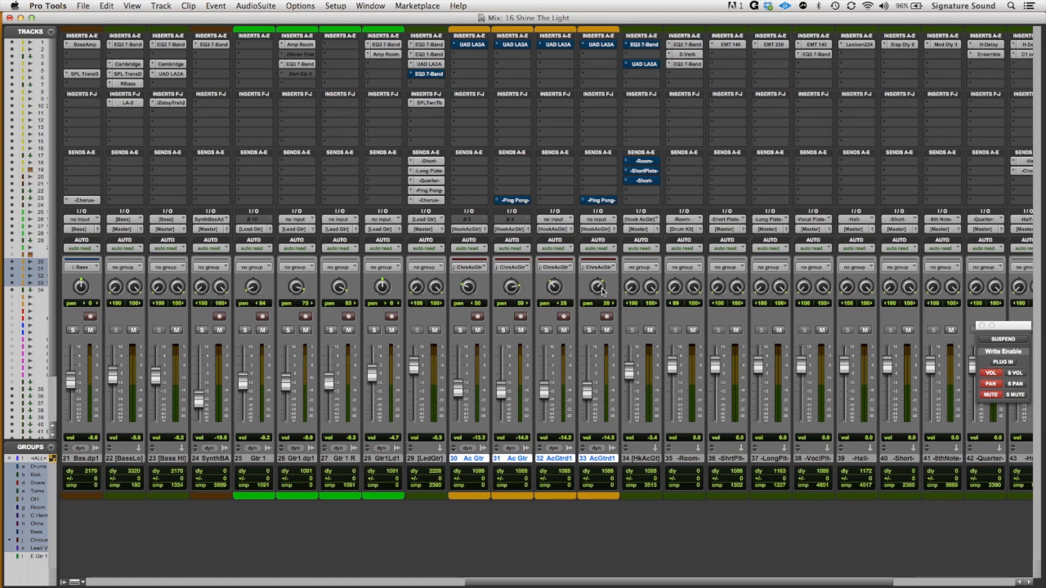
mouse_move(480, 343)
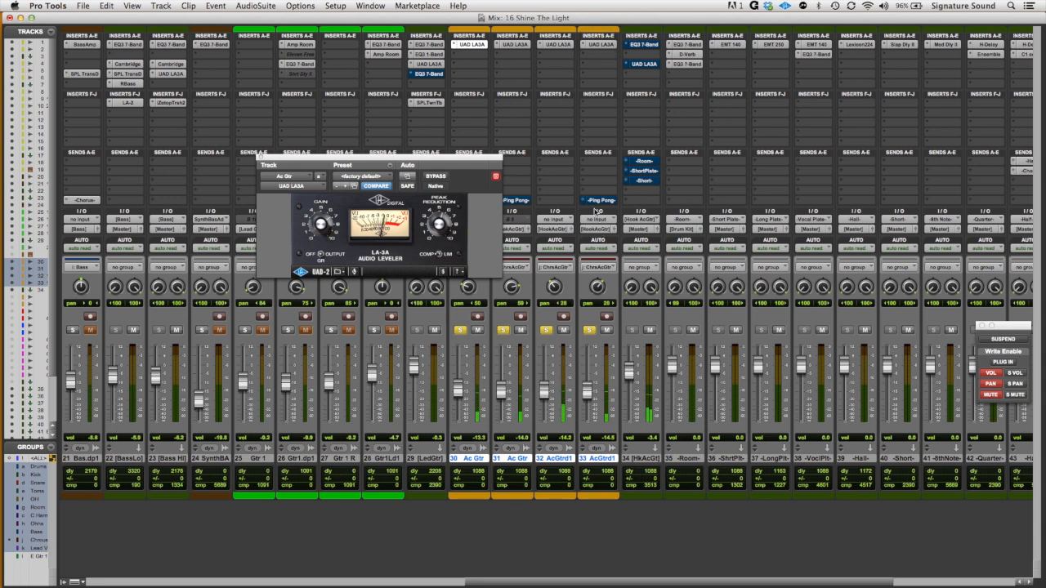
mouse_move(549, 176)
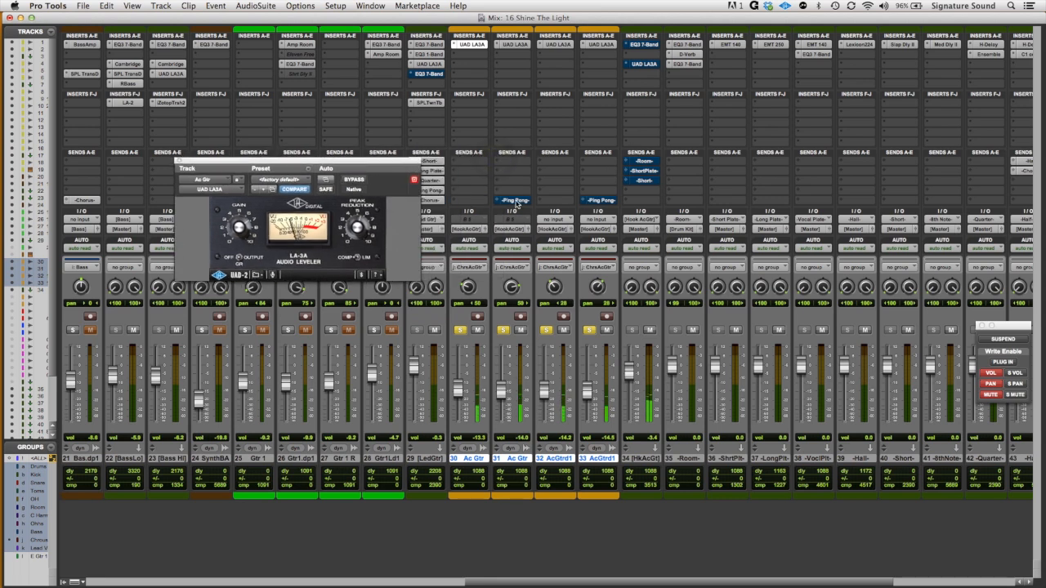
mouse_move(509, 202)
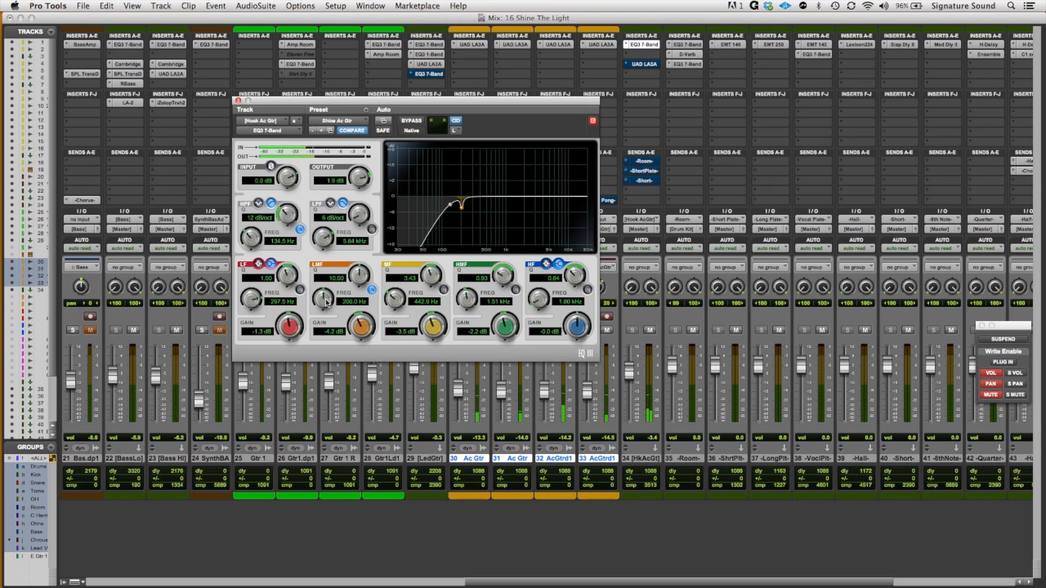
Step: Sweep a narrow boosted band to find the frequency, then pull it down to a slight cut
left_click_drag(323, 297, 327, 301)
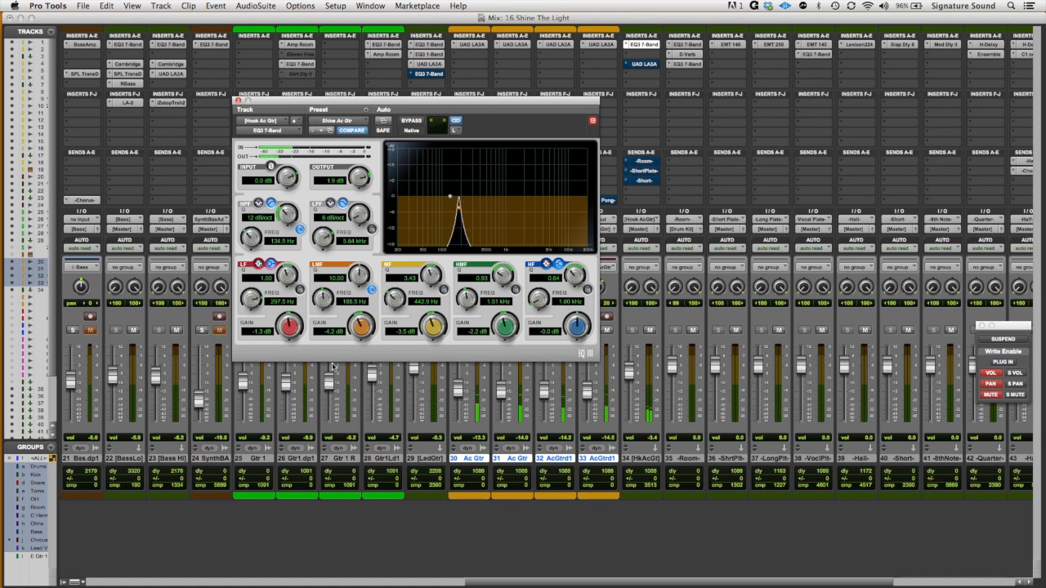
left_click_drag(333, 278, 335, 270)
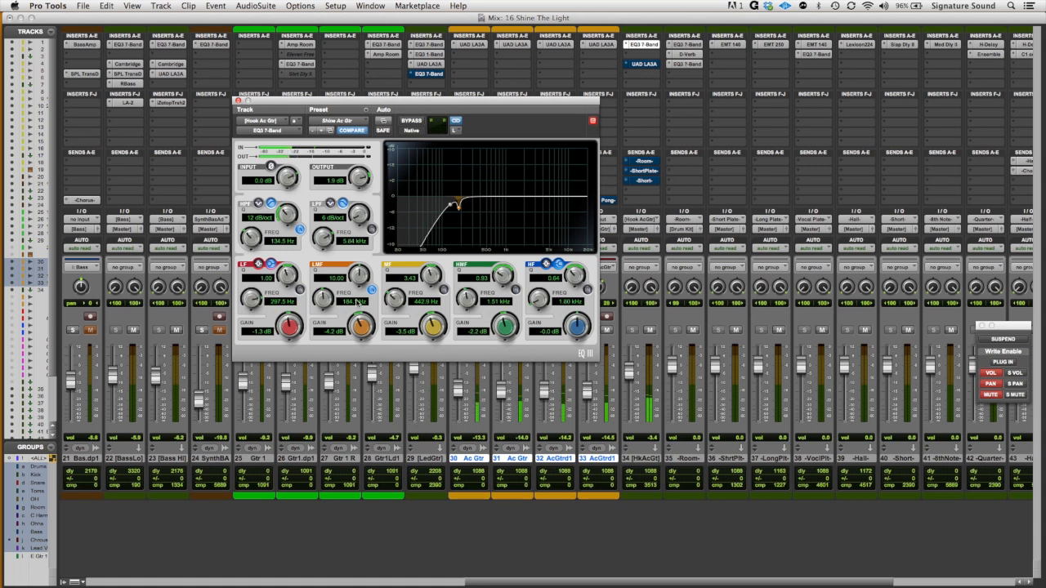
left_click_drag(359, 326, 363, 334)
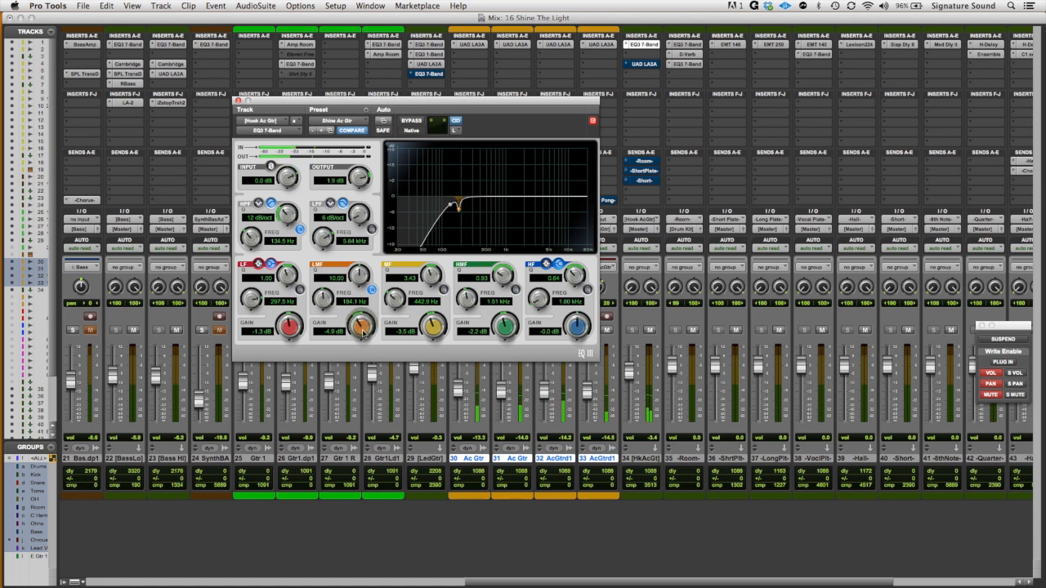
left_click_drag(363, 325, 363, 330)
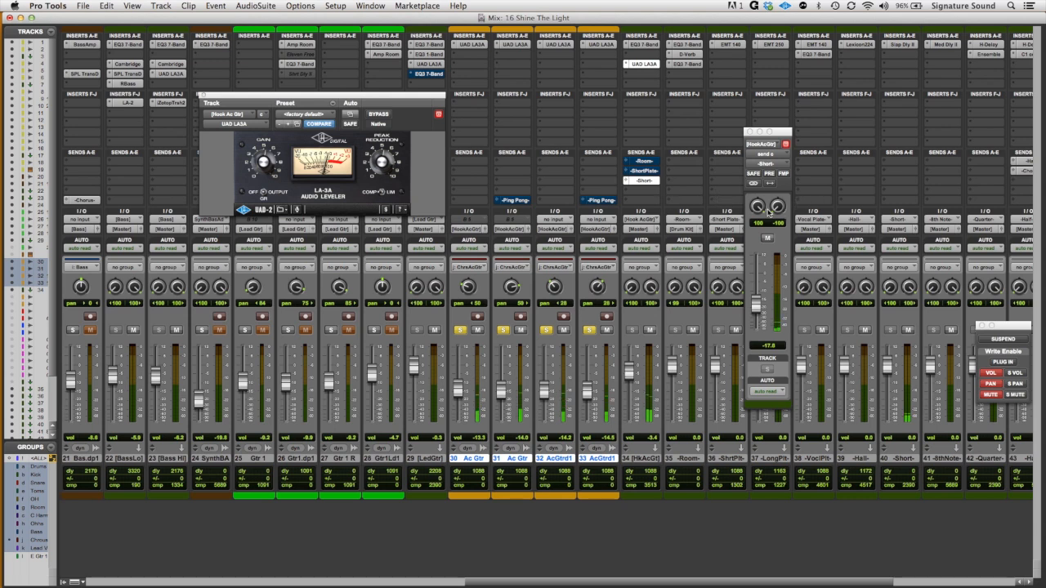
mouse_move(759, 200)
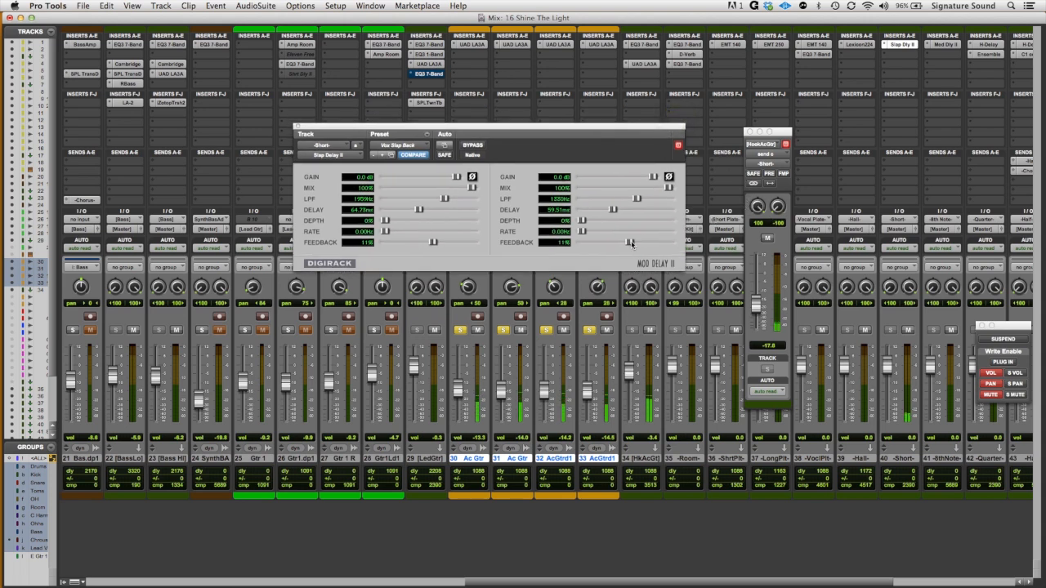
mouse_move(603, 219)
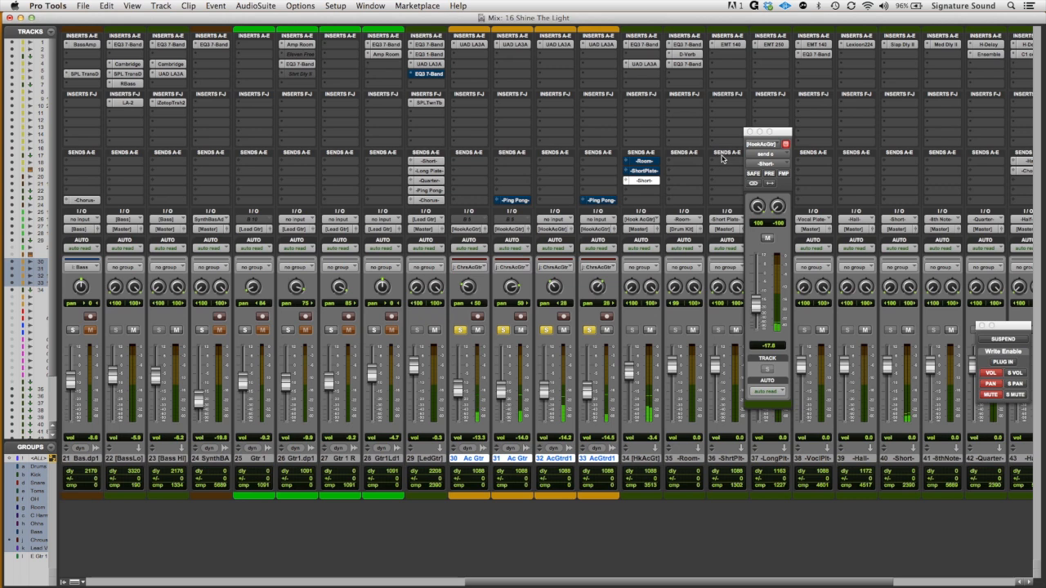
mouse_move(756, 150)
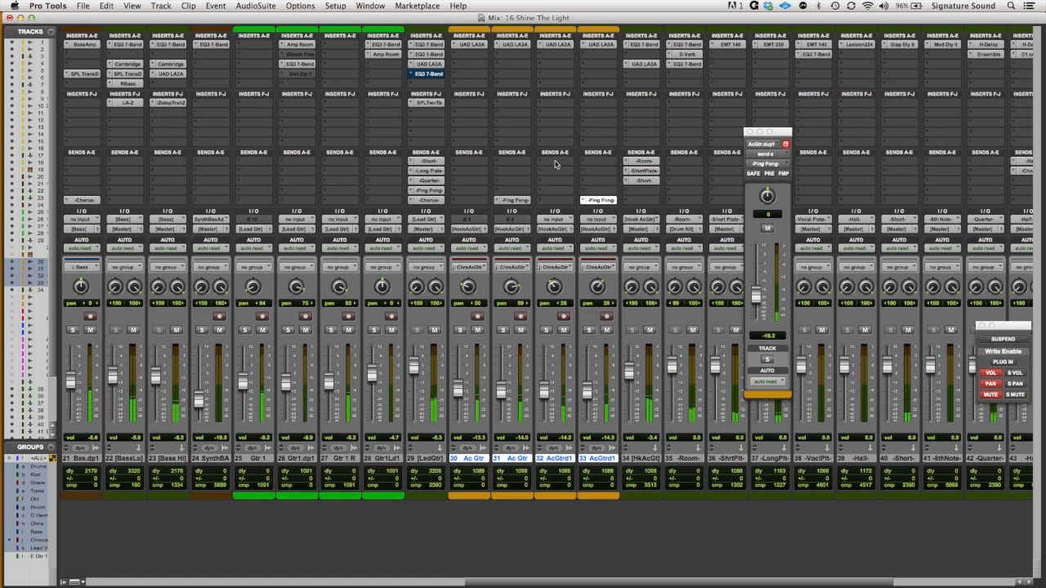
mouse_move(605, 258)
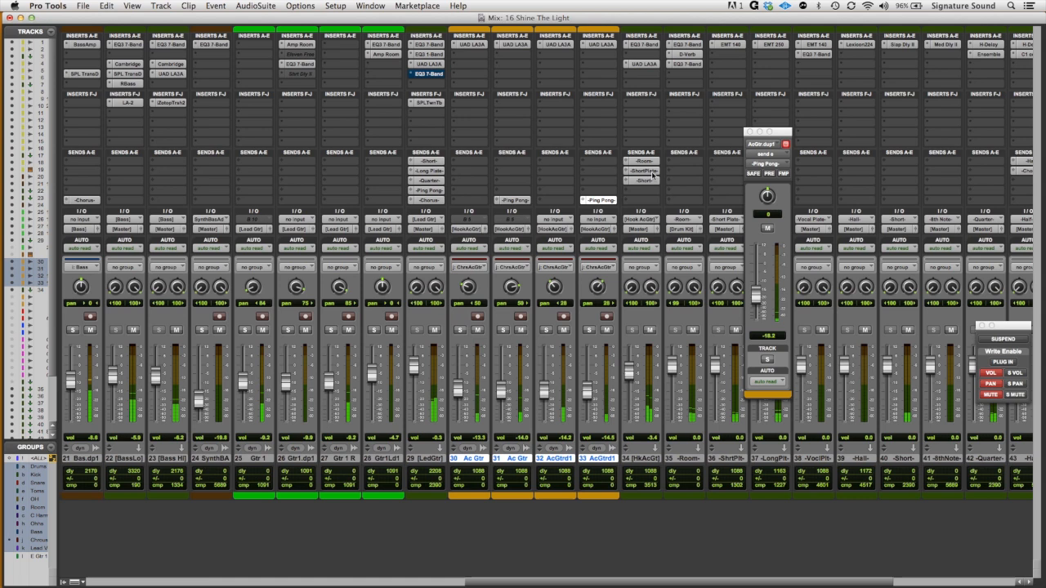
mouse_move(607, 372)
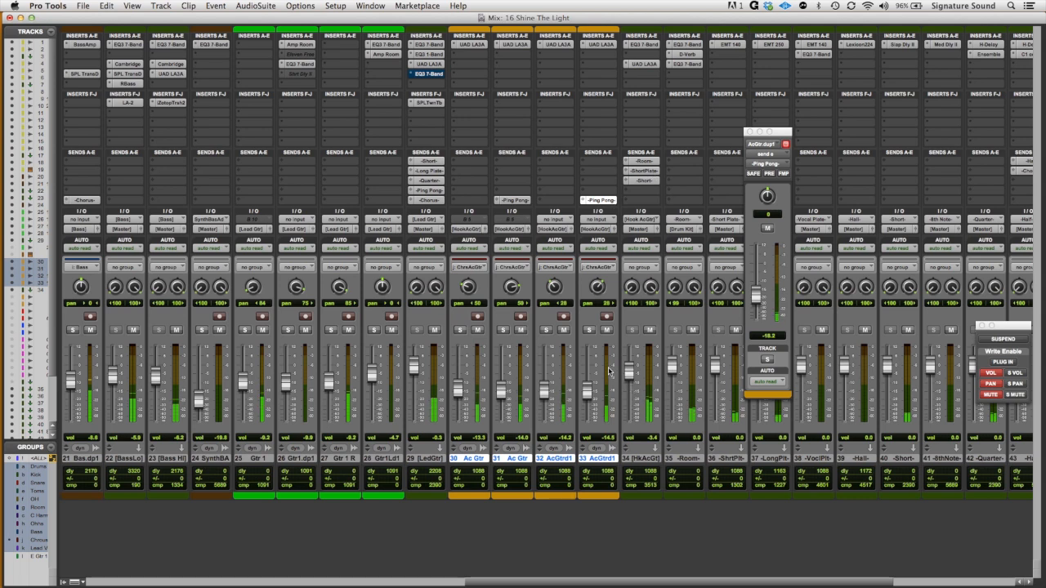